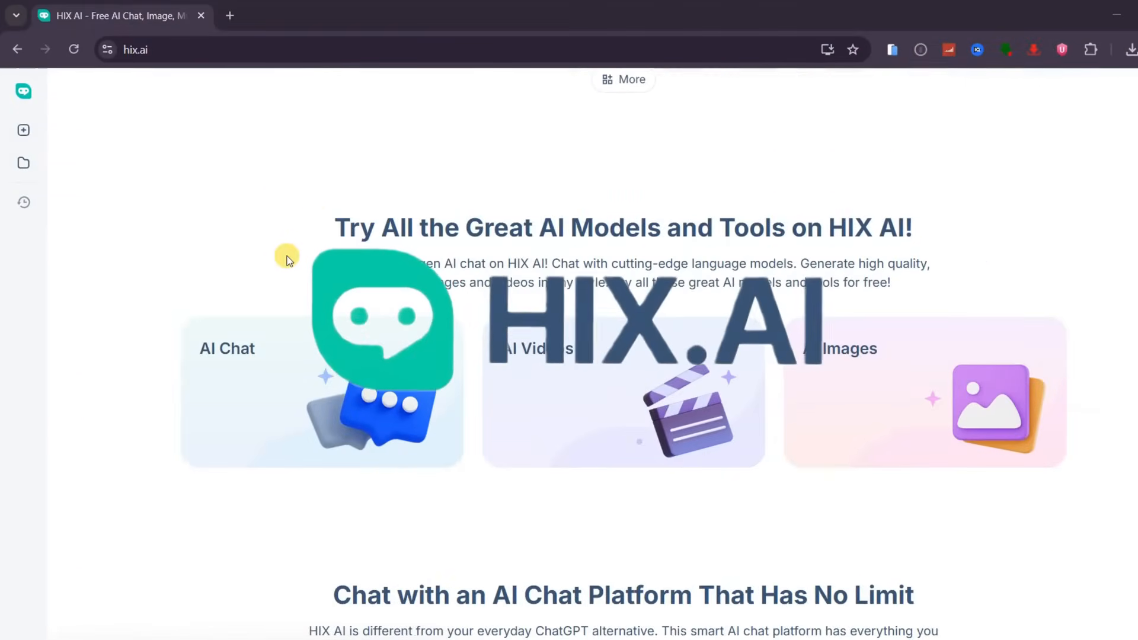
Scroll through the image, video and footer sections, then open the chat model dropdown.
{"action": "scroll", "scroll_direction": "down", "scroll_amount": 3}
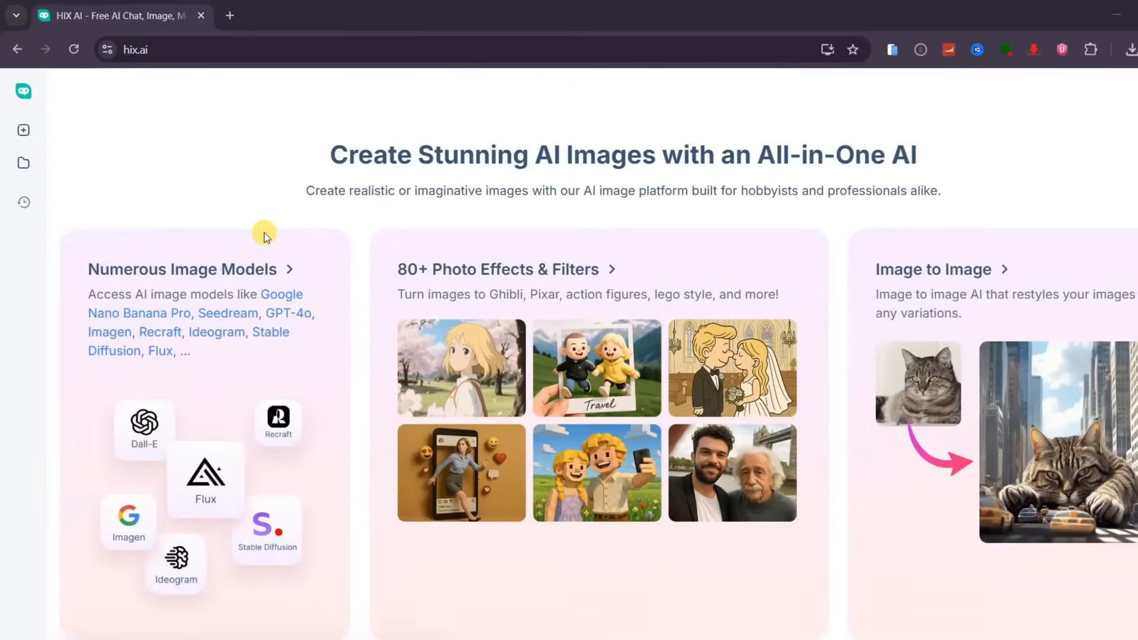
{"action": "scroll", "scroll_direction": "down", "scroll_amount": 3}
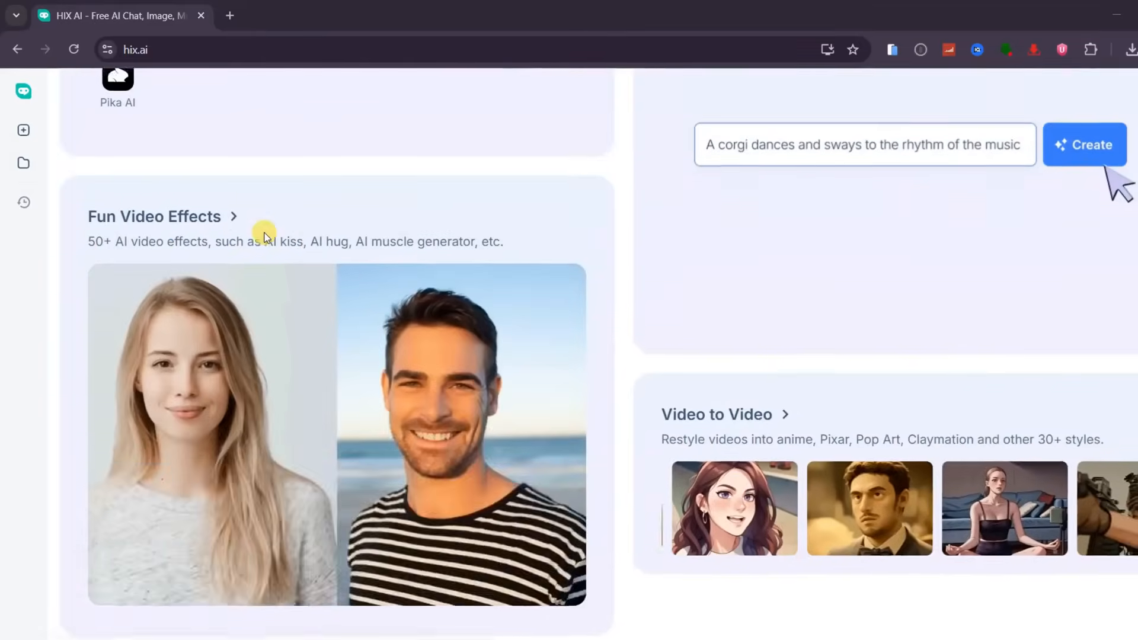
{"action": "scroll", "scroll_direction": "up", "scroll_amount": 3}
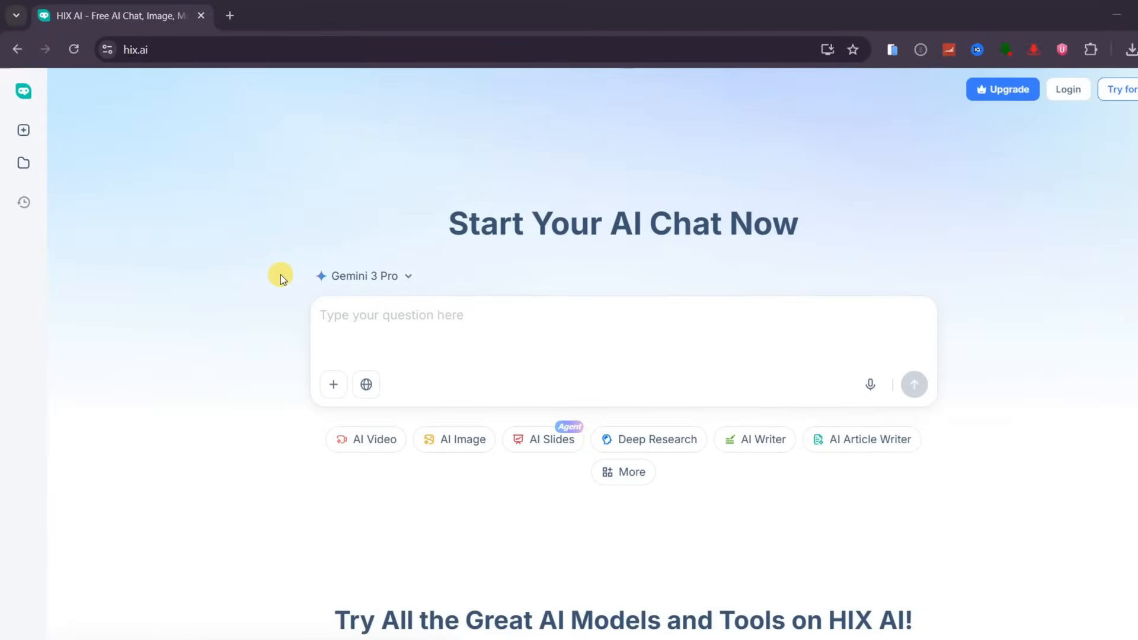
{"action": "scroll", "scroll_direction": "down", "scroll_amount": 3}
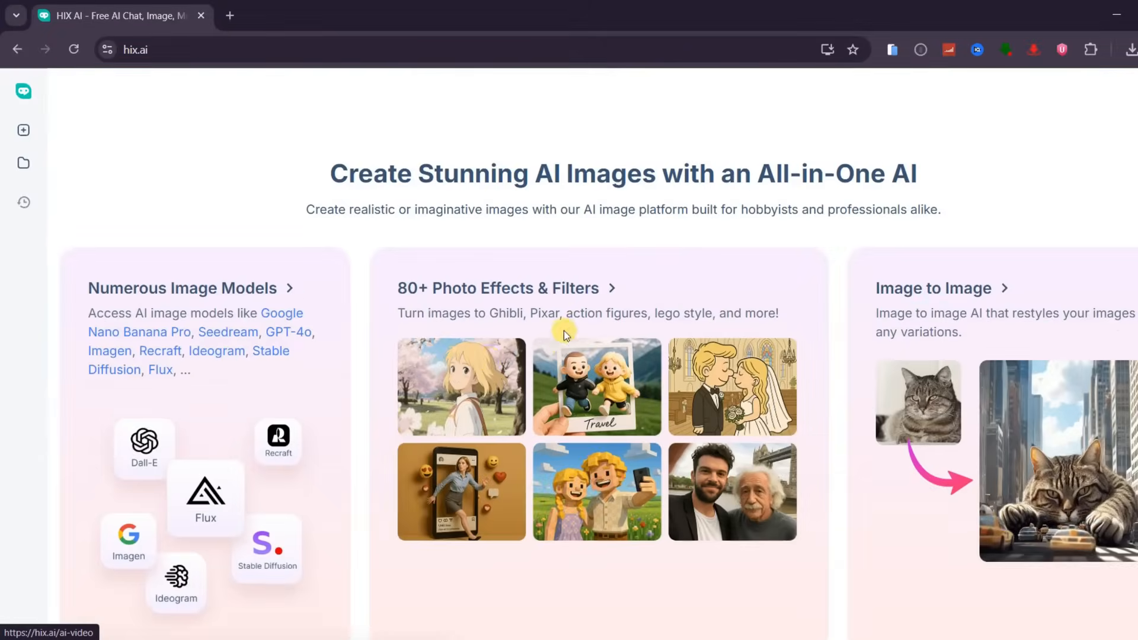
{"action": "scroll", "scroll_direction": "down", "scroll_amount": 3}
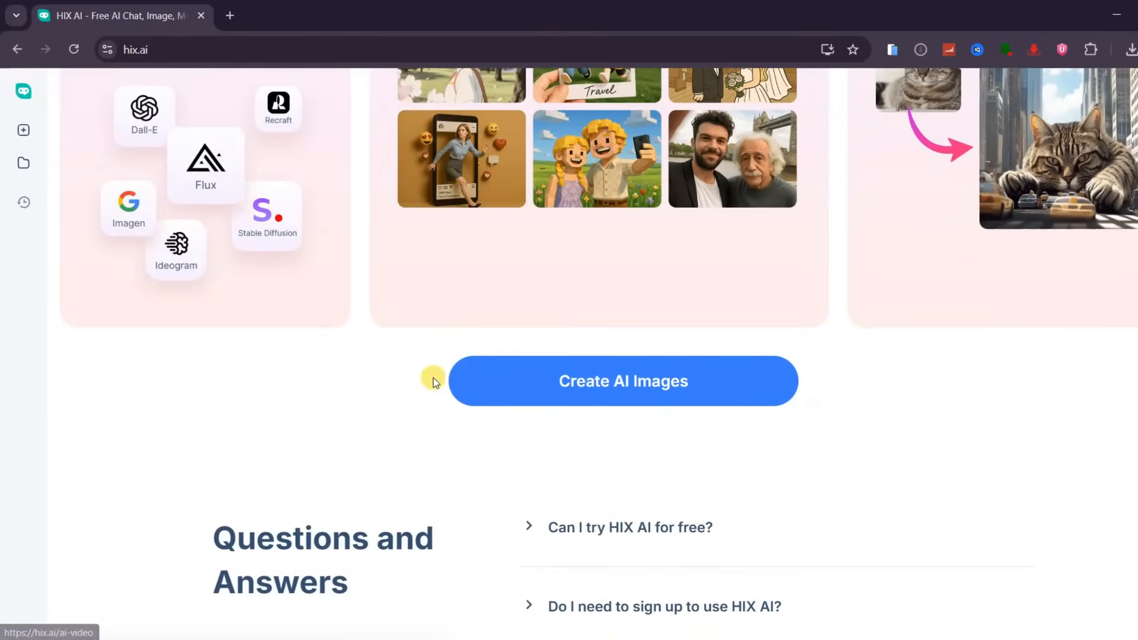
{"action": "scroll", "scroll_direction": "down", "scroll_amount": 3}
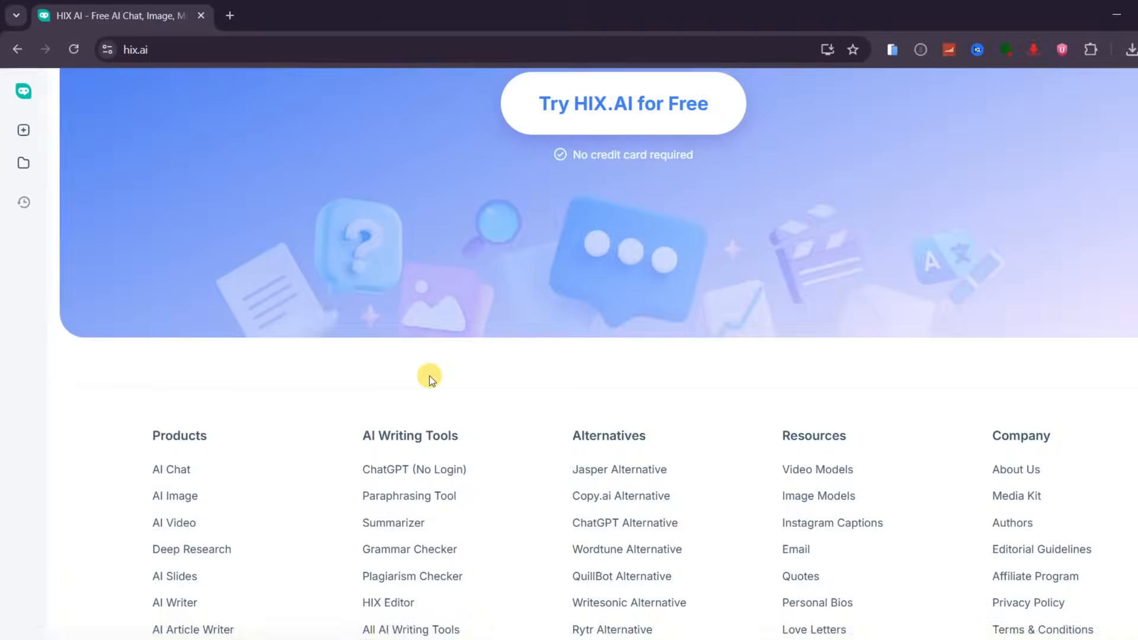
{"action": "scroll", "scroll_direction": "up", "scroll_amount": 3}
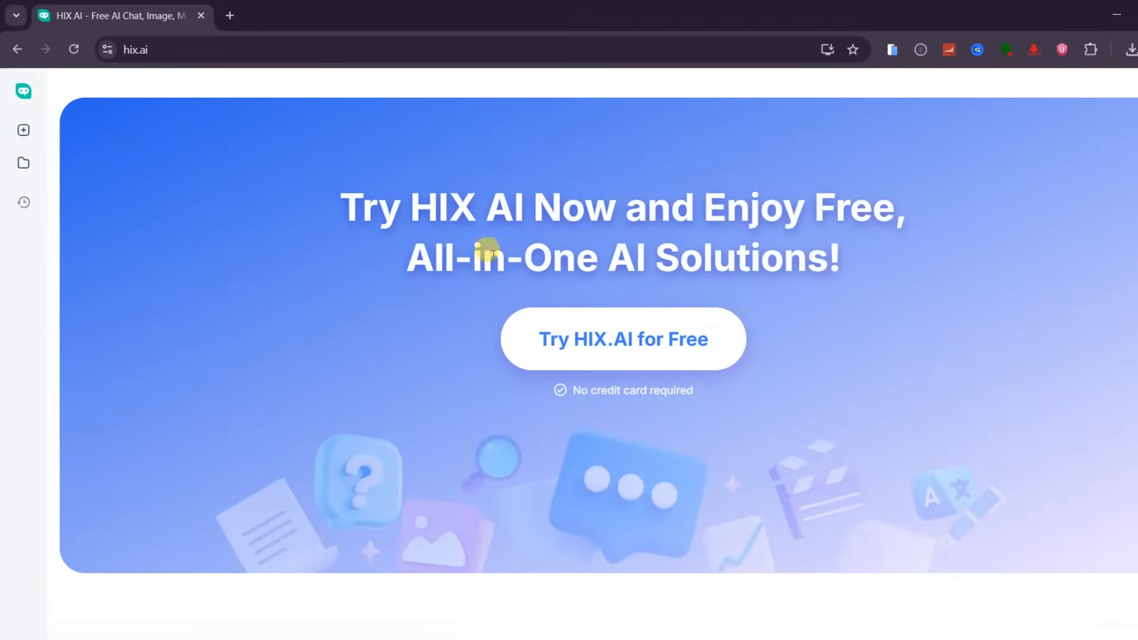
{"action": "left_click", "coordinate": [362, 275]}
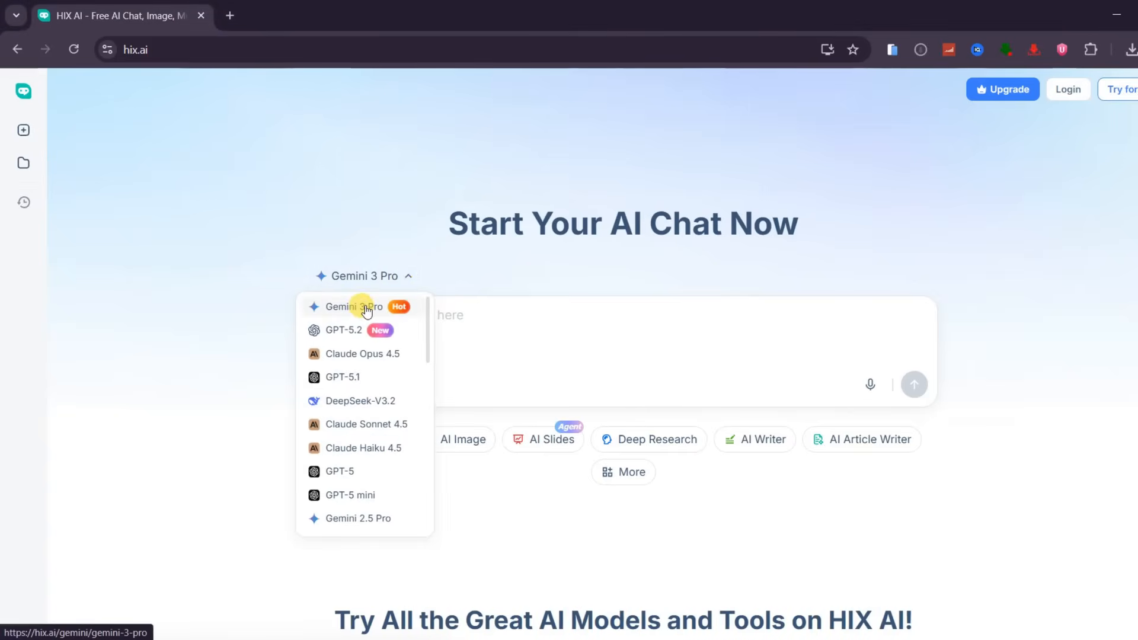
{"action": "mouse_move", "coordinate": [355, 330]}
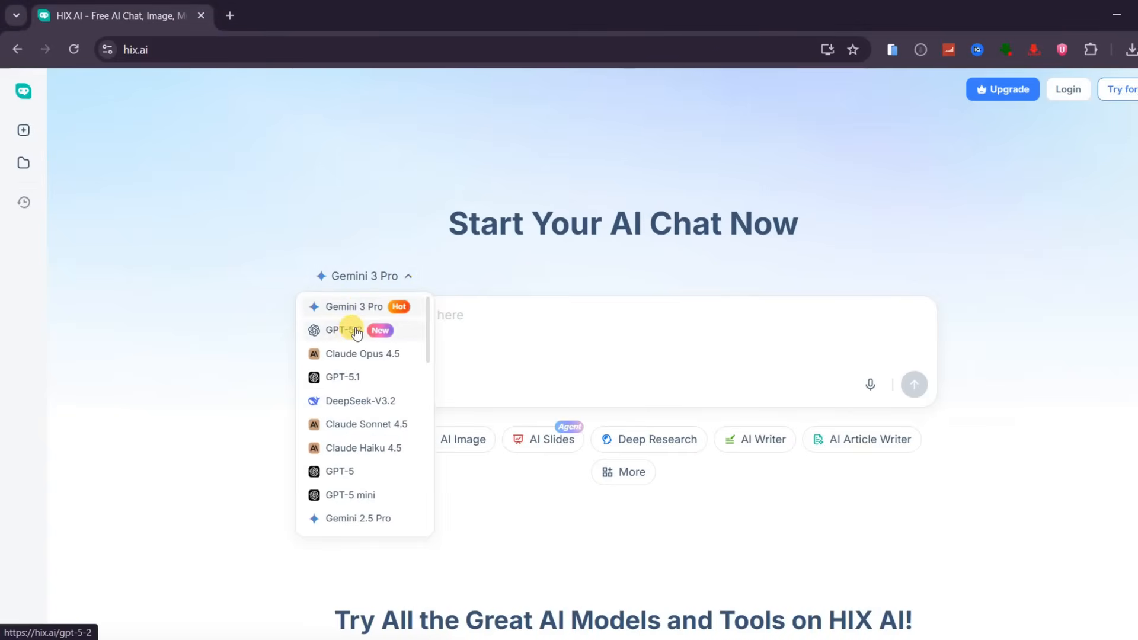
{"action": "mouse_move", "coordinate": [352, 401]}
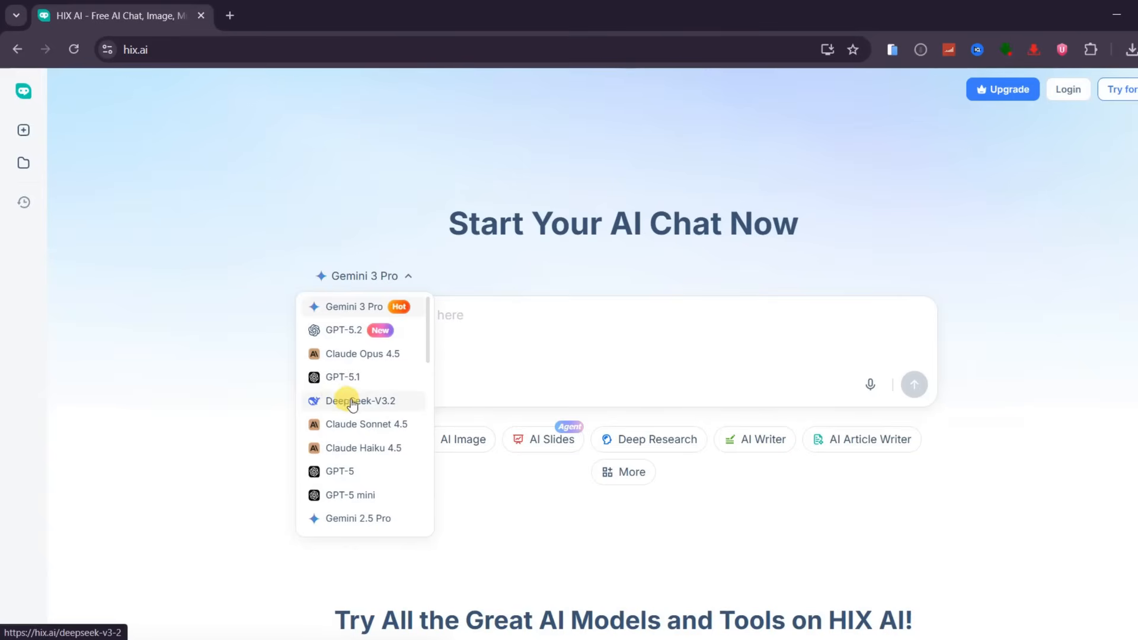
{"action": "mouse_move", "coordinate": [366, 404]}
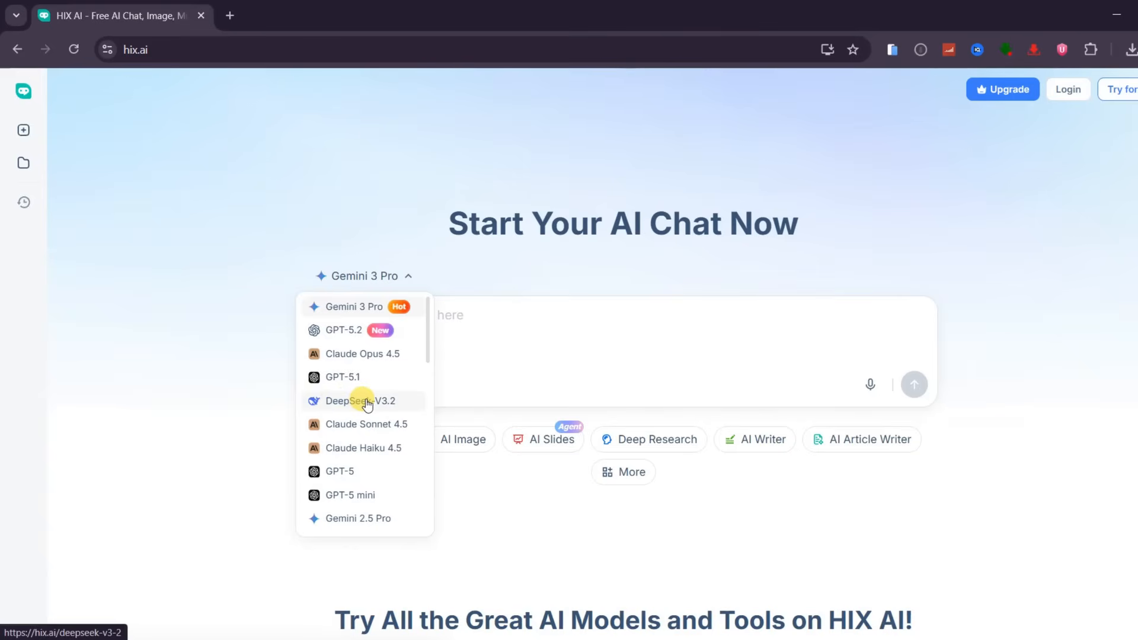
{"action": "mouse_move", "coordinate": [362, 358]}
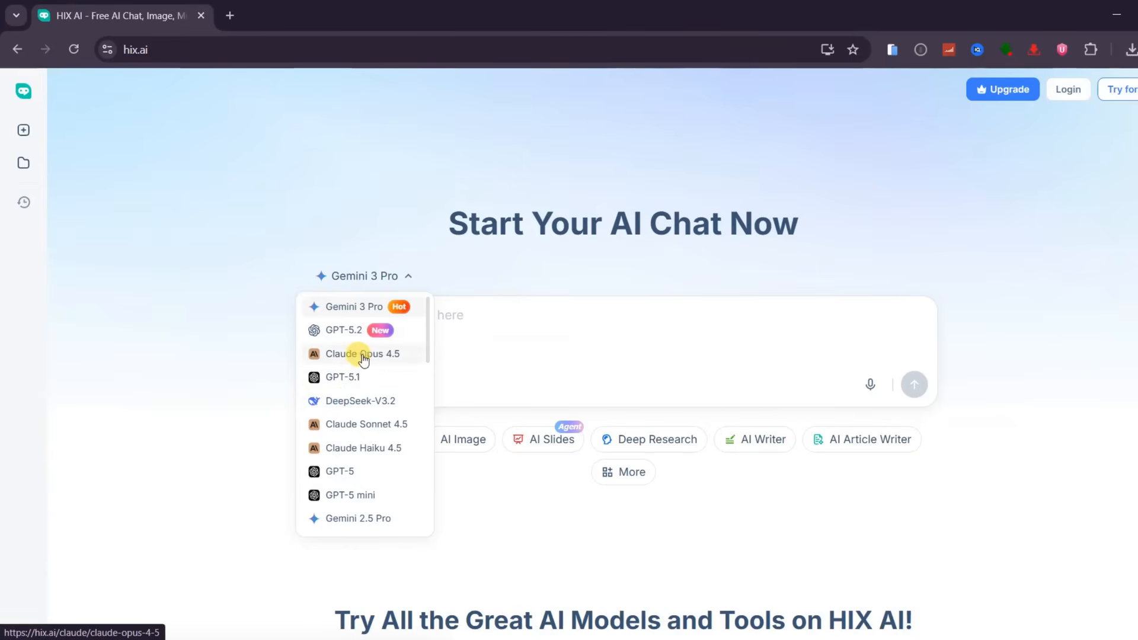
Scroll past the chat model and video AI model sections of the landing page.
{"action": "scroll", "scroll_direction": "down", "scroll_amount": 3}
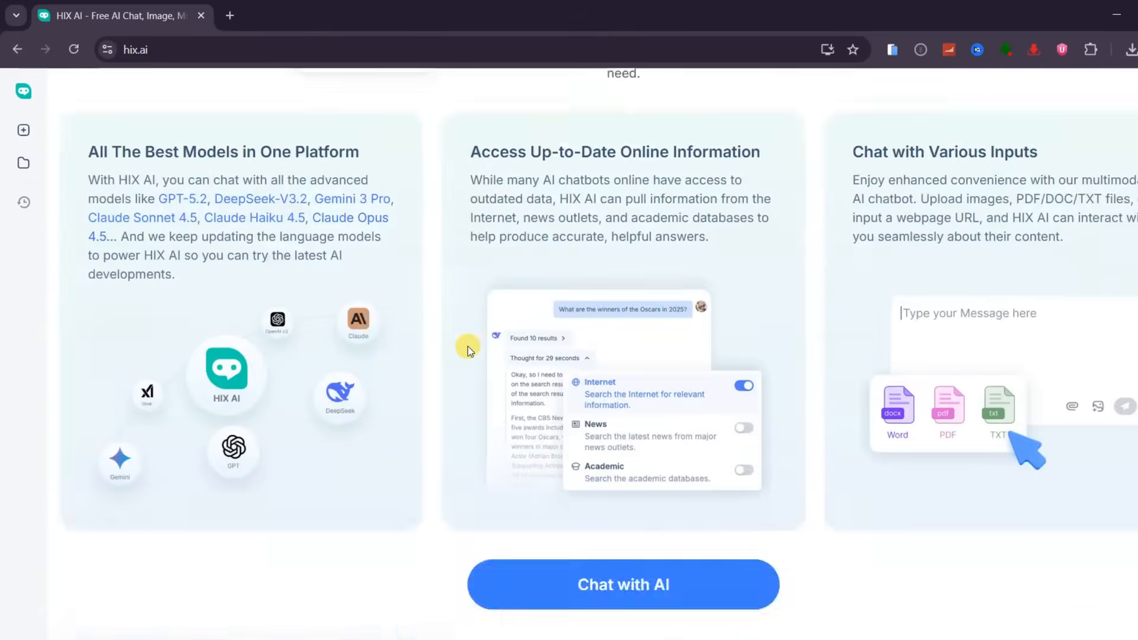
{"action": "scroll", "scroll_direction": "down", "scroll_amount": 3}
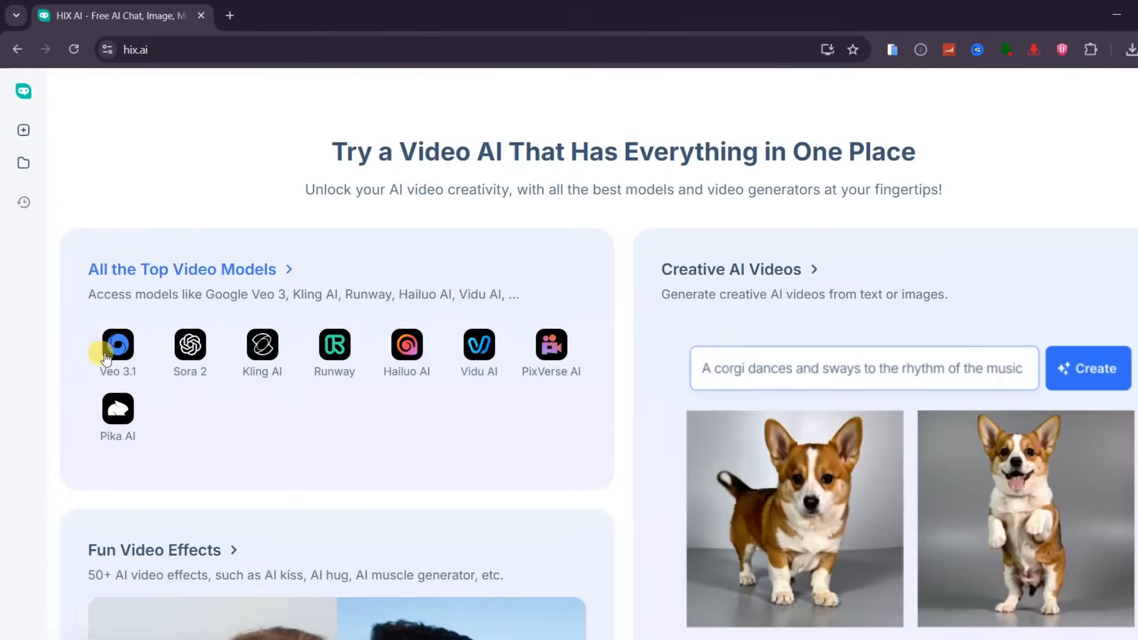
{"action": "mouse_move", "coordinate": [440, 404]}
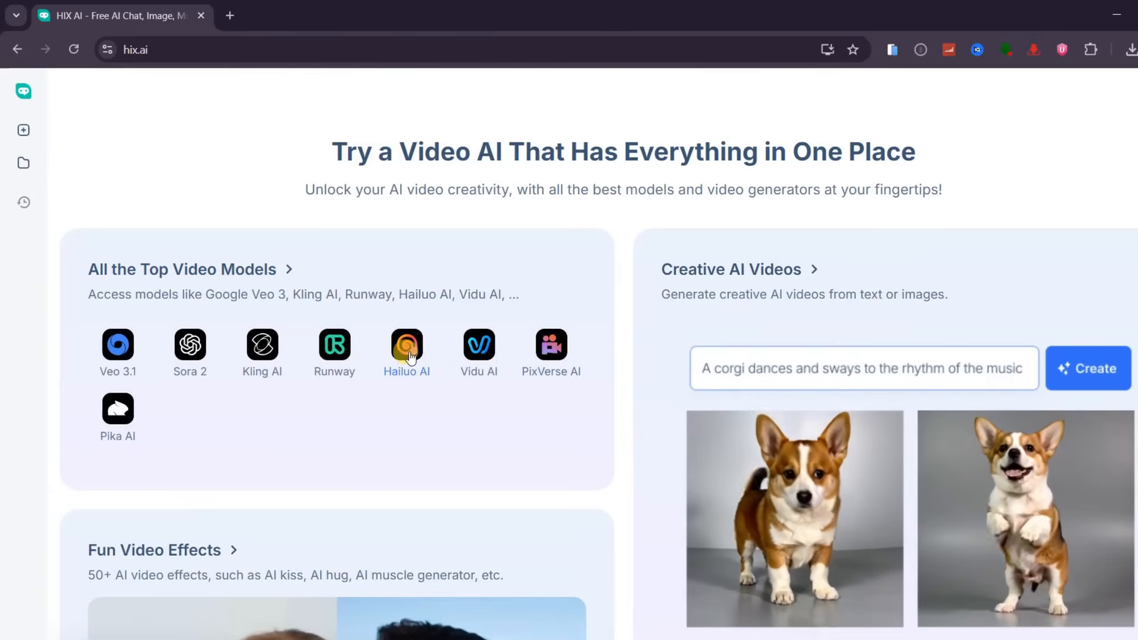
{"action": "scroll", "scroll_direction": "down", "scroll_amount": 3}
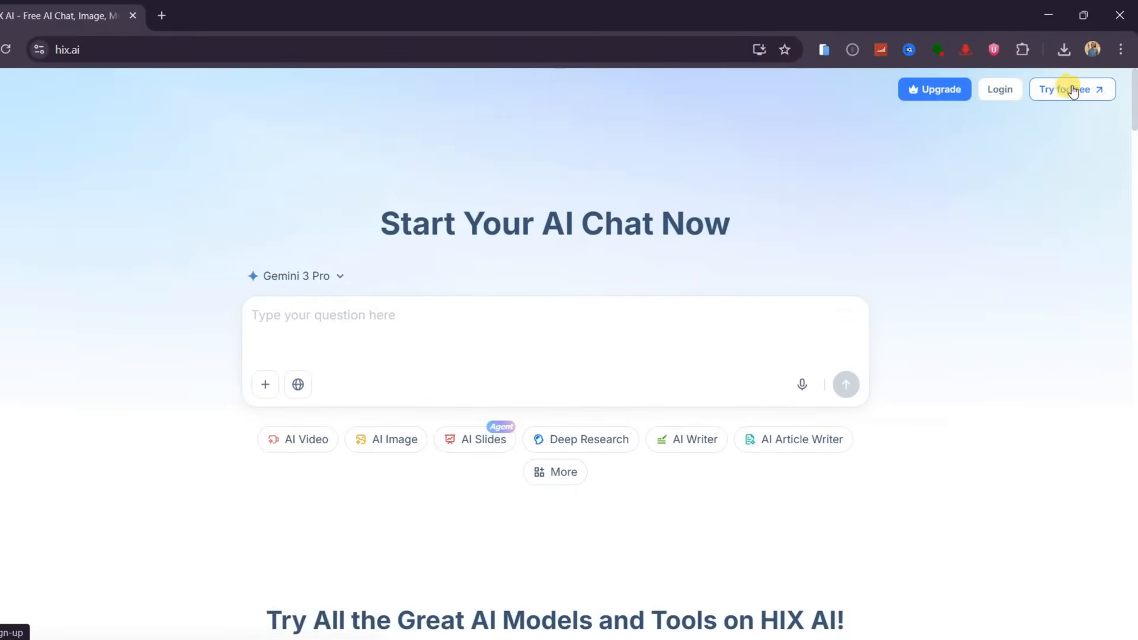
Sign up via 'Try for free' and land on the home chat page showing credits.
{"action": "left_click", "coordinate": [1072, 90]}
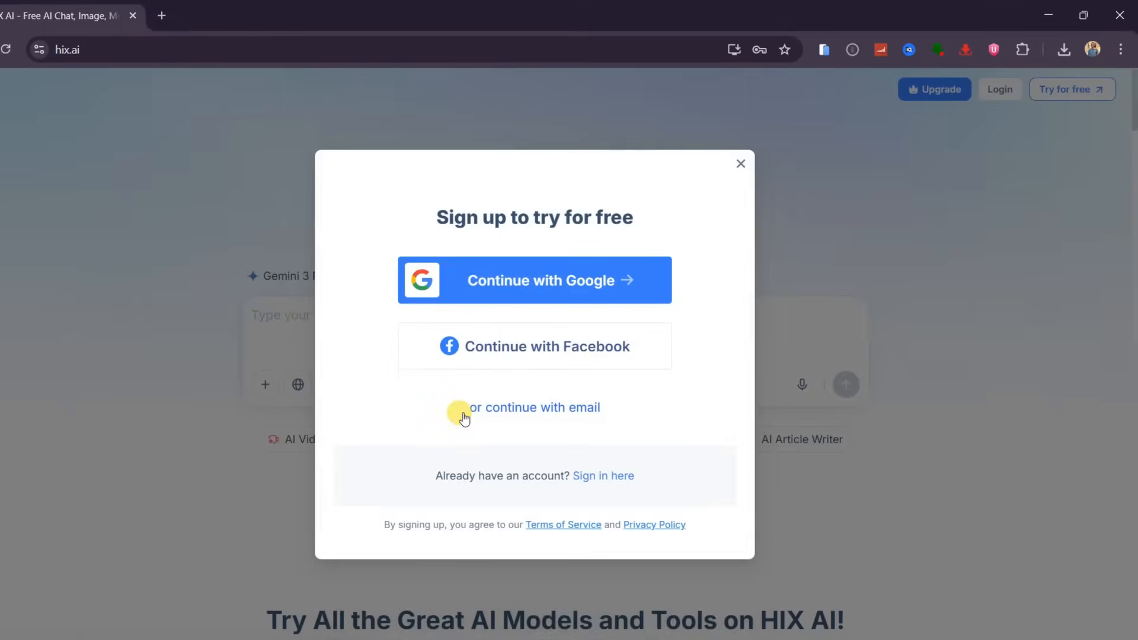
{"action": "left_click", "coordinate": [740, 163]}
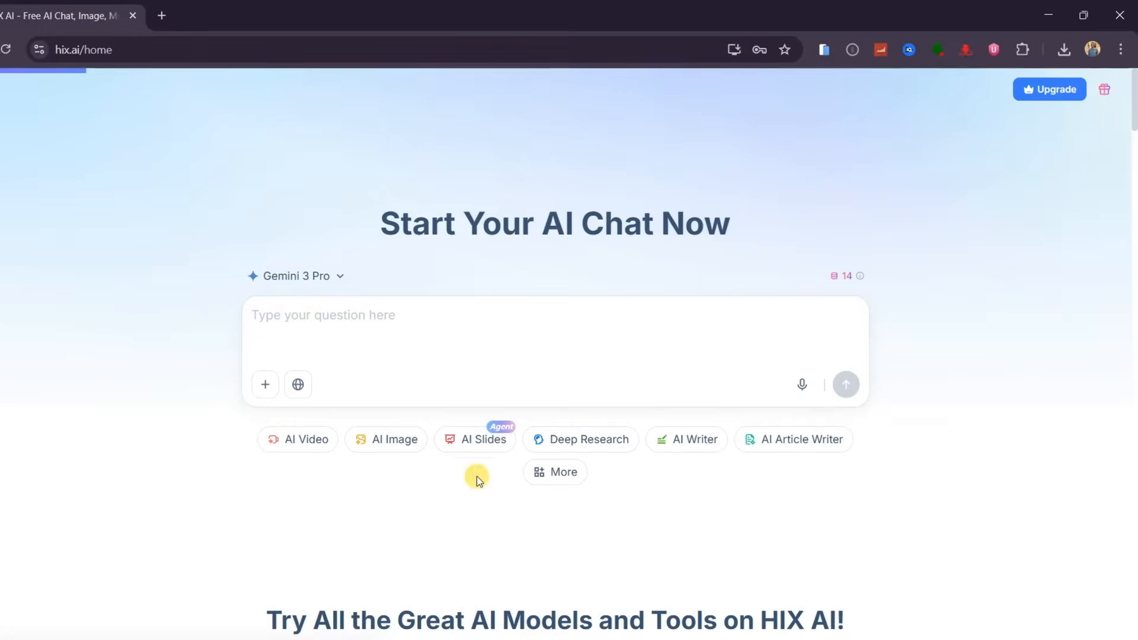
{"action": "mouse_move", "coordinate": [265, 253]}
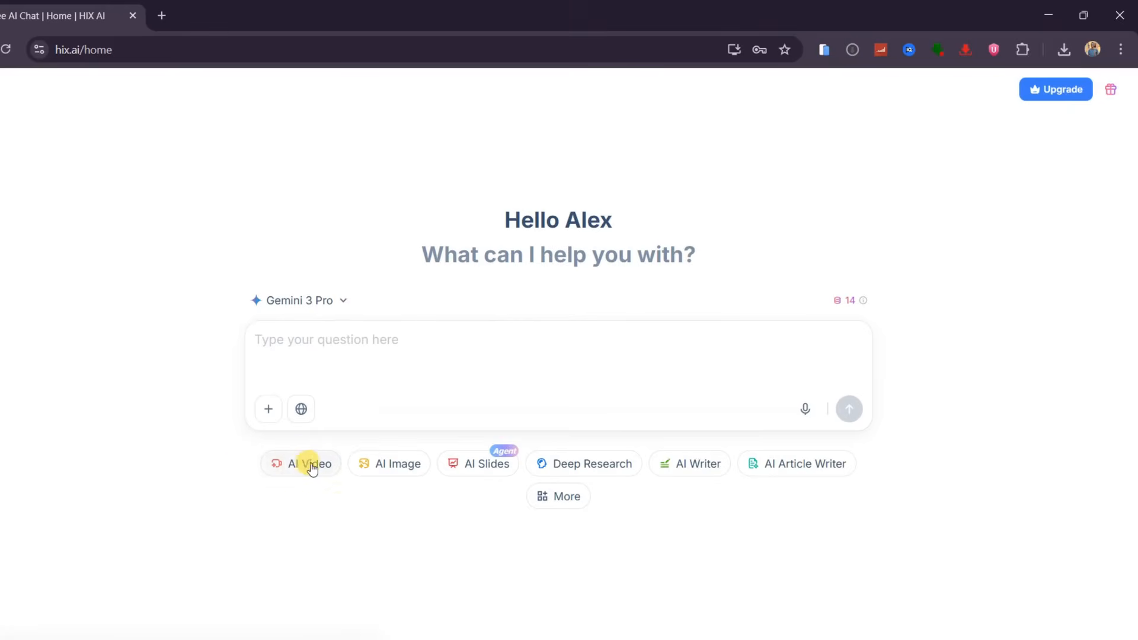
{"action": "mouse_move", "coordinate": [355, 476]}
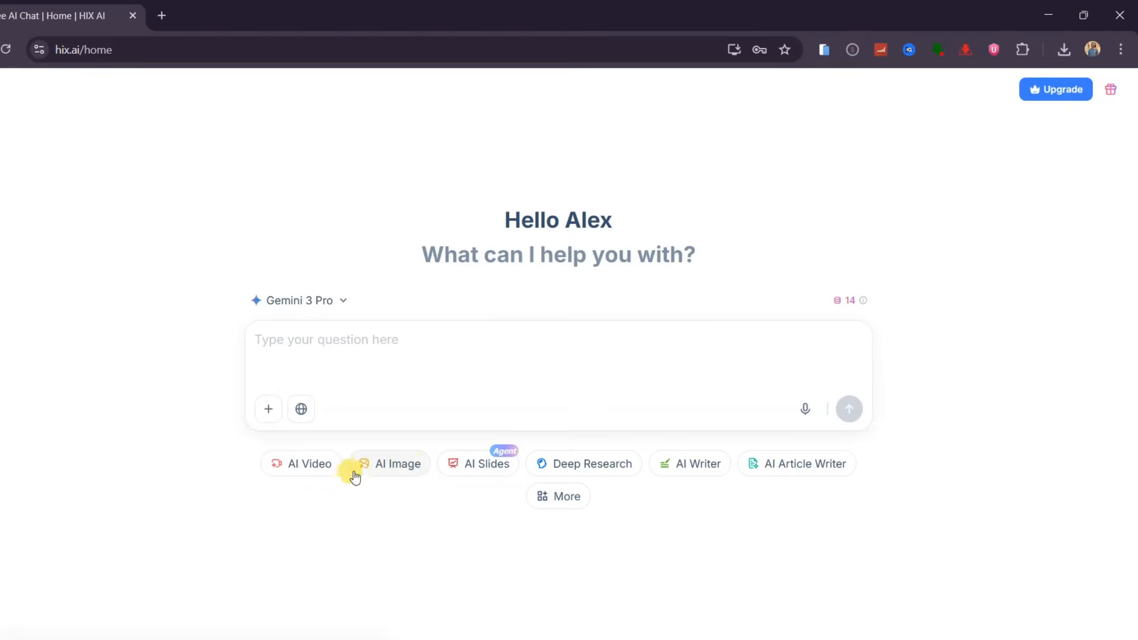
{"action": "mouse_move", "coordinate": [479, 469]}
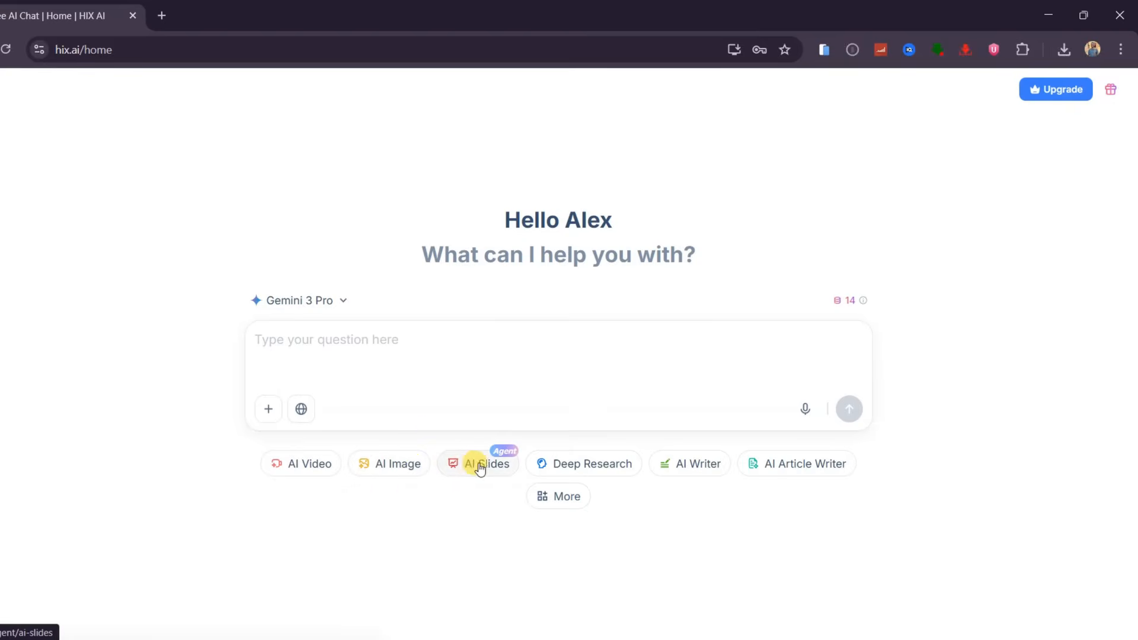